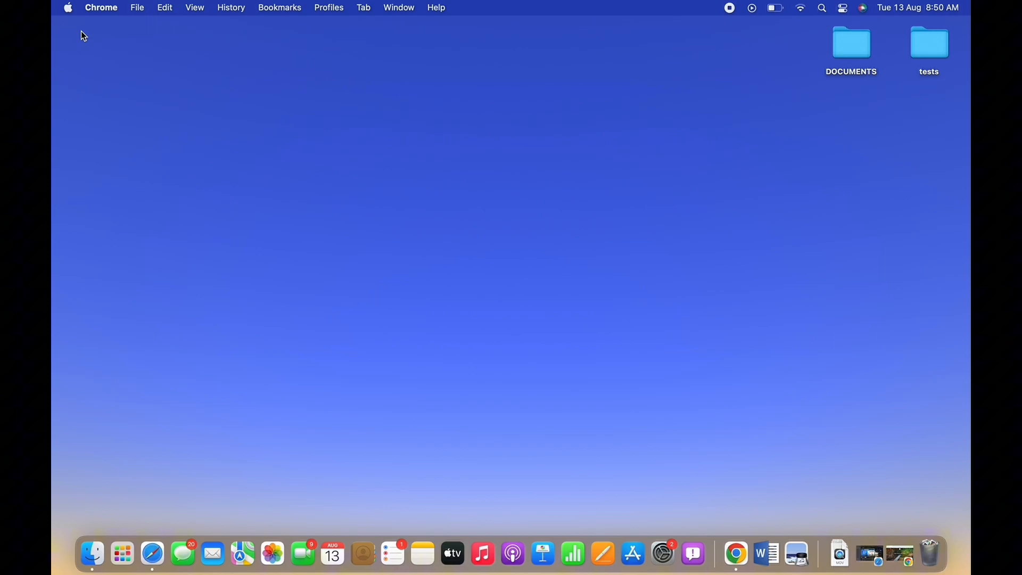
{"action": "mouse_move", "coordinate": [899, 555]}
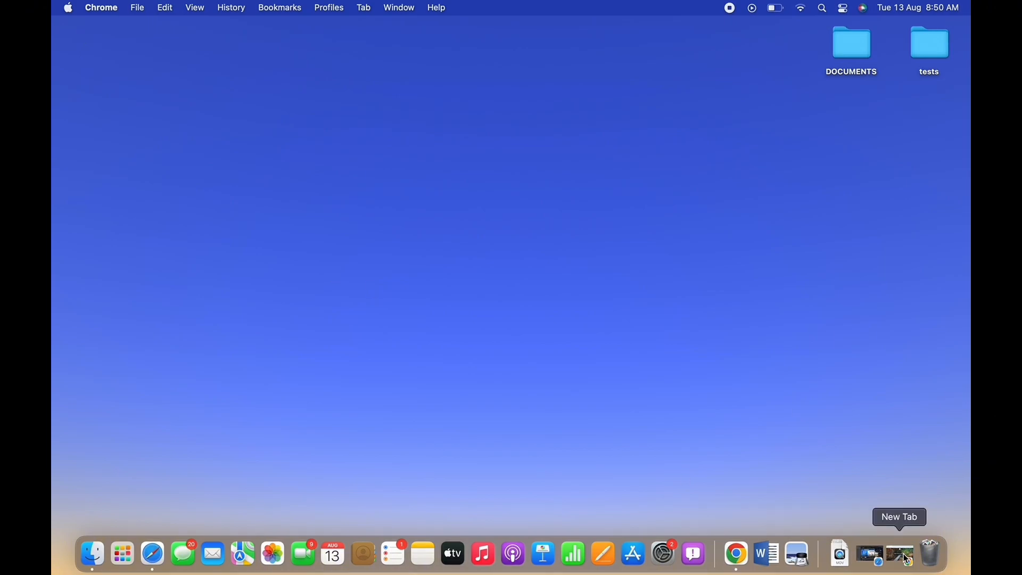
Step: Search Google for 'best buy account delete' in a new Chrome tab
{"action": "left_click", "coordinate": [735, 554]}
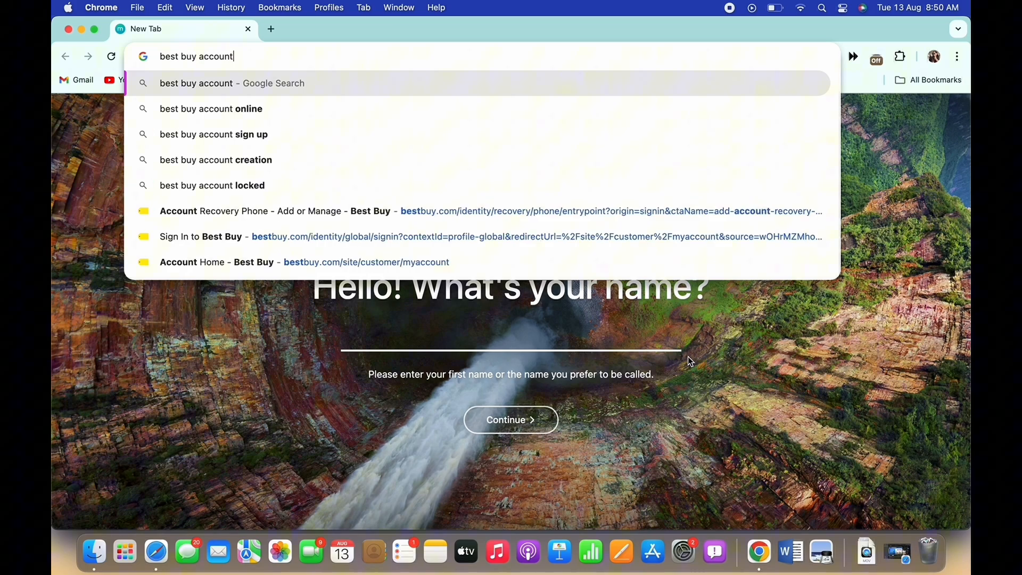
{"action": "type", "text": "delete"}
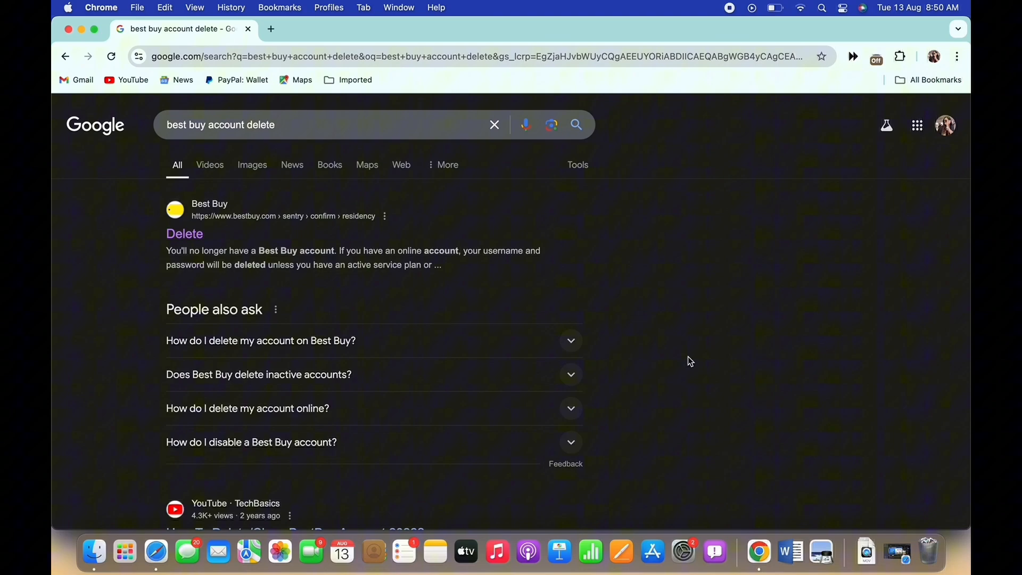
{"action": "mouse_move", "coordinate": [184, 233]}
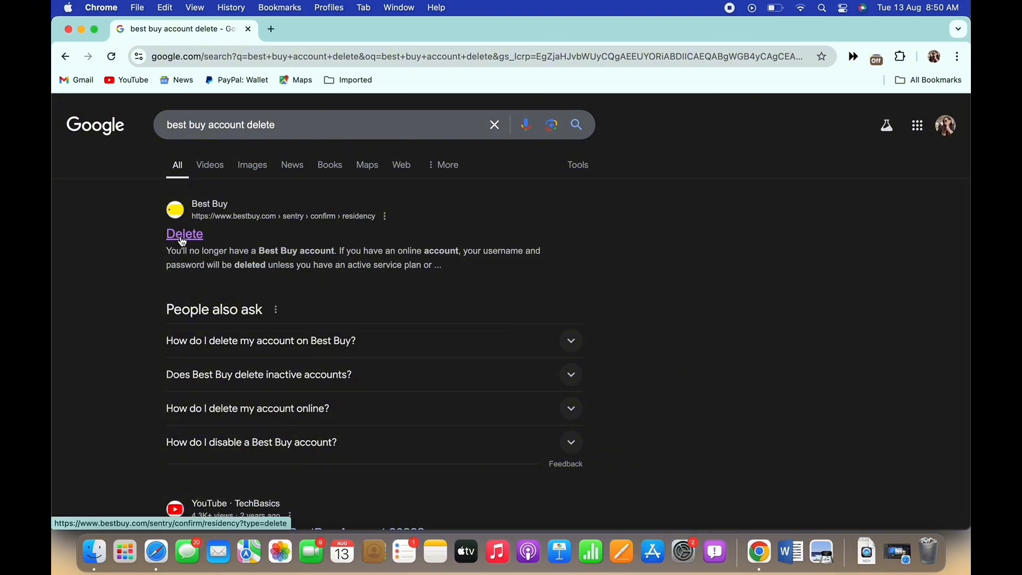
Step: Open Best Buy's 'Delete' personal information page and scroll through its two-part process
{"action": "left_click", "coordinate": [185, 233]}
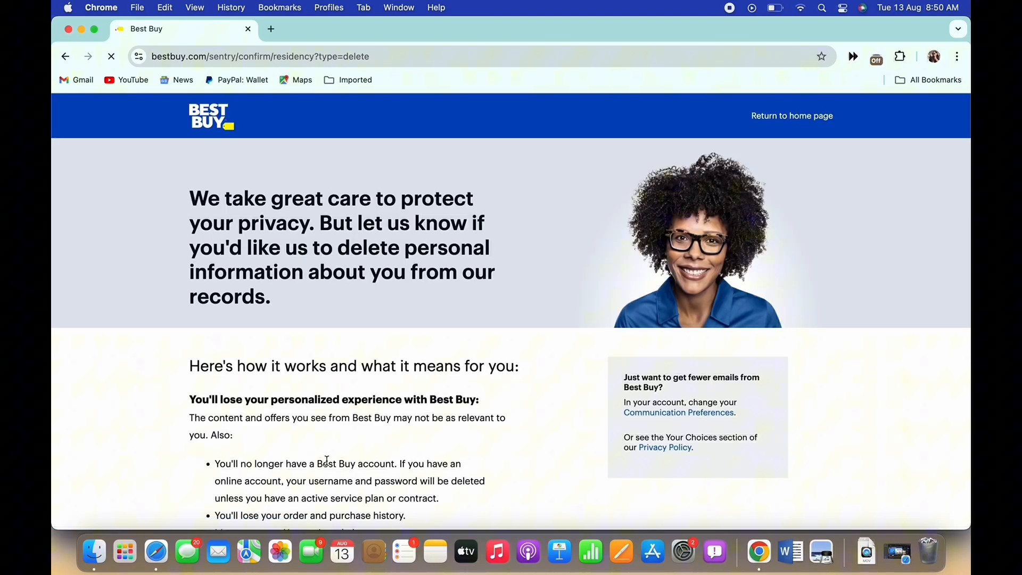
{"action": "scroll", "scroll_direction": "down", "scroll_amount": 3}
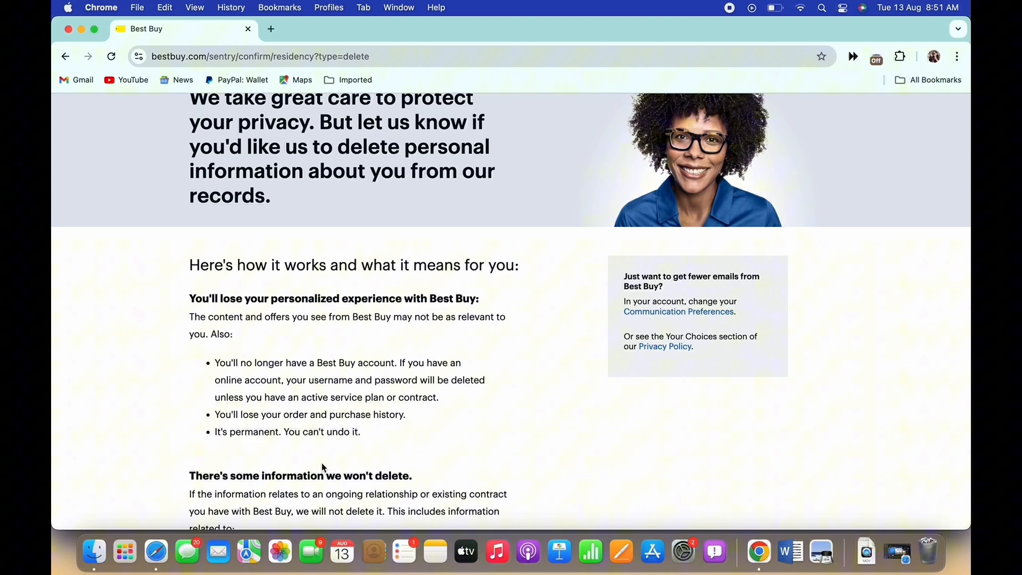
{"action": "scroll", "scroll_direction": "down", "scroll_amount": 3}
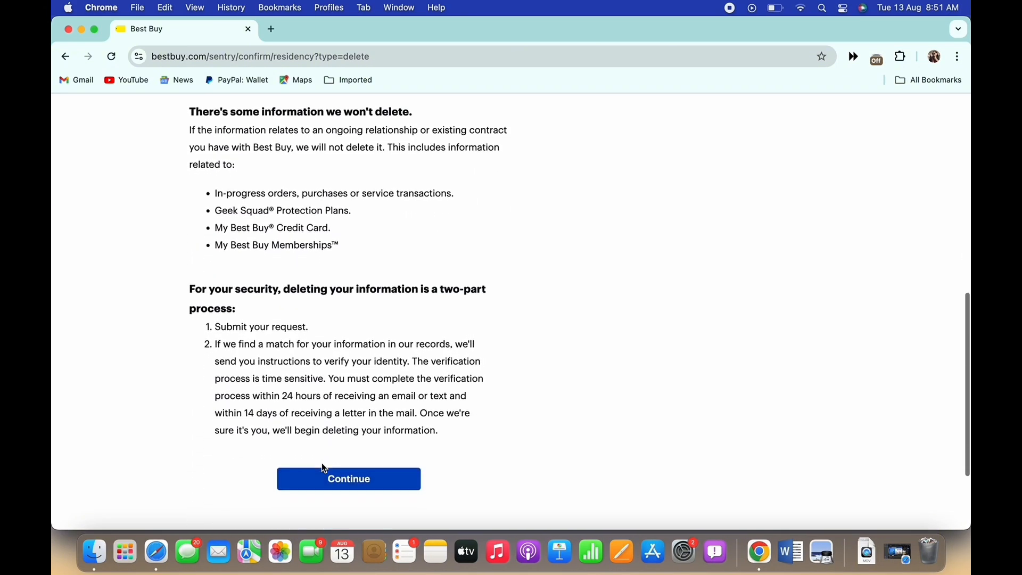
{"action": "scroll", "scroll_direction": "down", "scroll_amount": 3}
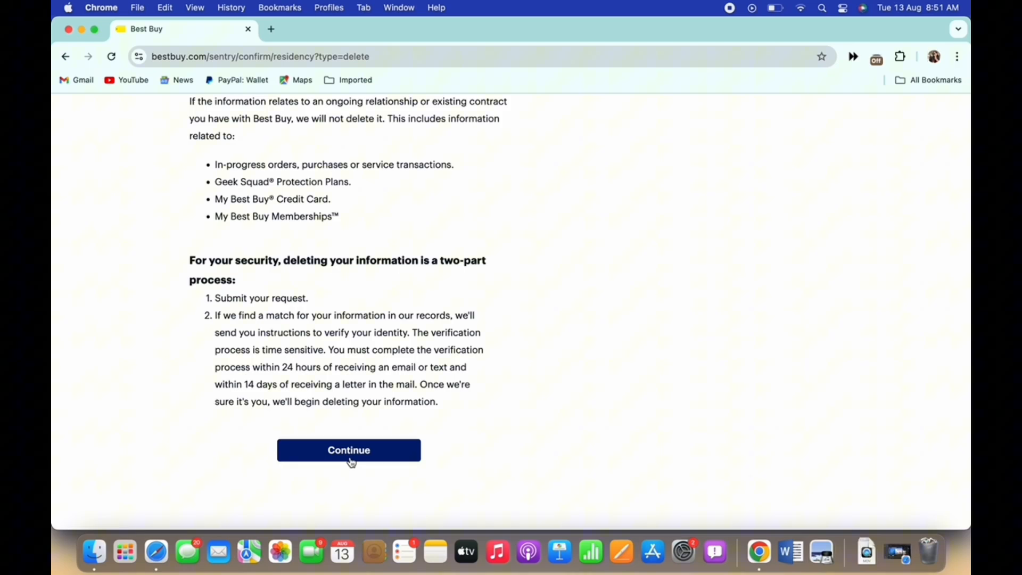
Step: Continue to the prefilled 'Enter your information' form and review it down to Send Request
{"action": "left_click", "coordinate": [348, 449]}
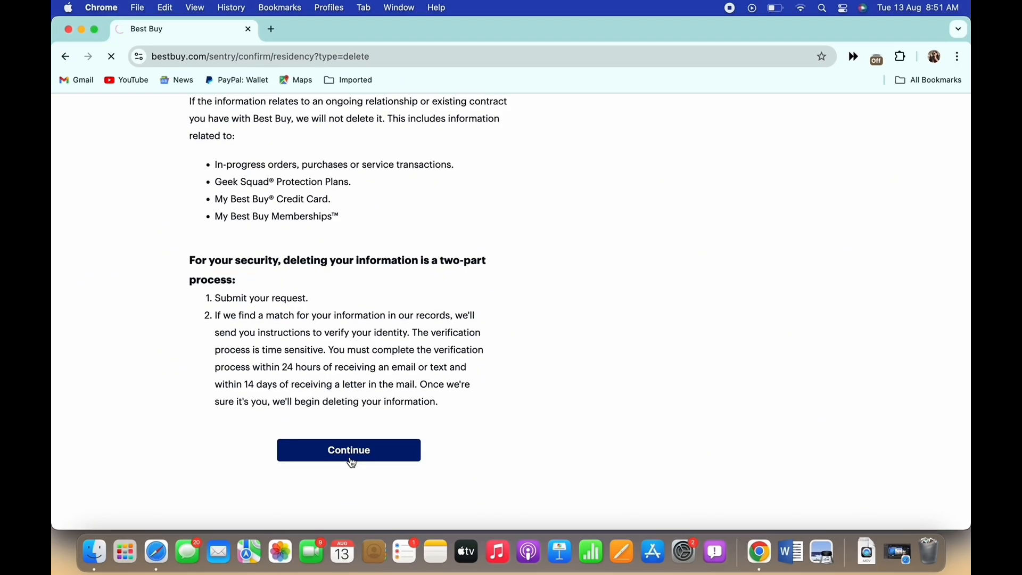
{"action": "left_click", "coordinate": [348, 449]}
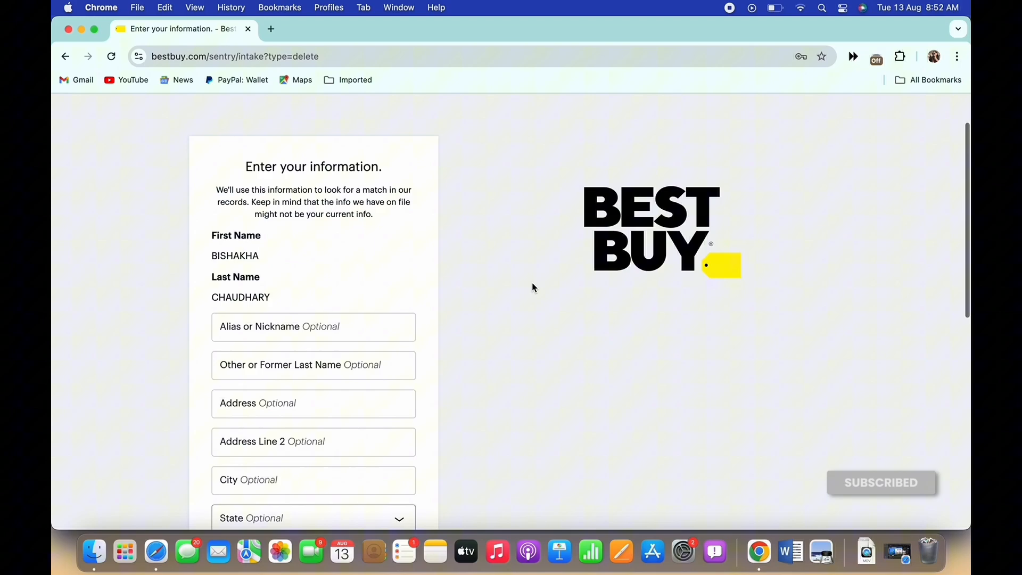
{"action": "scroll", "scroll_direction": "down", "scroll_amount": 3}
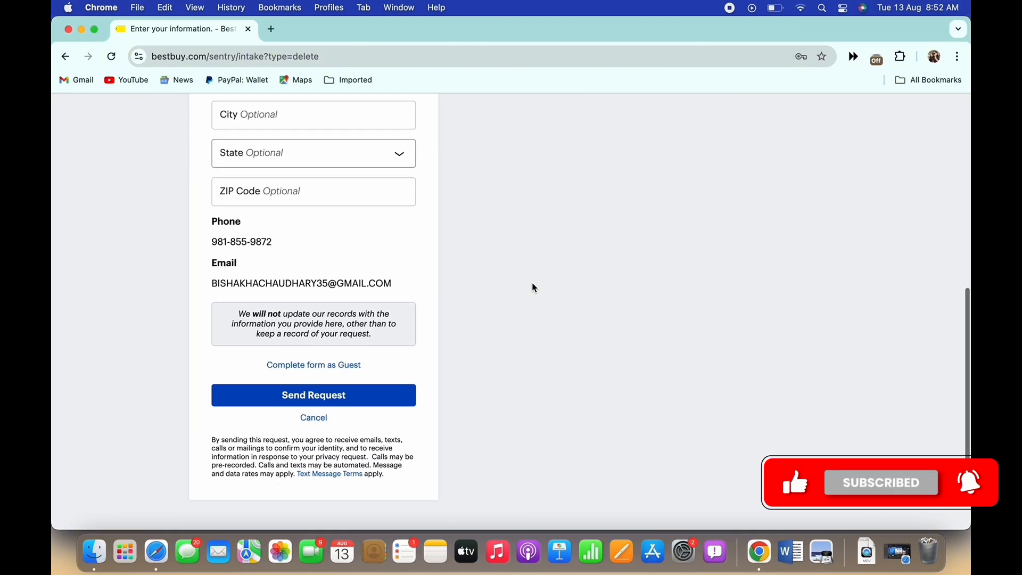
{"action": "scroll", "scroll_direction": "up", "scroll_amount": 3}
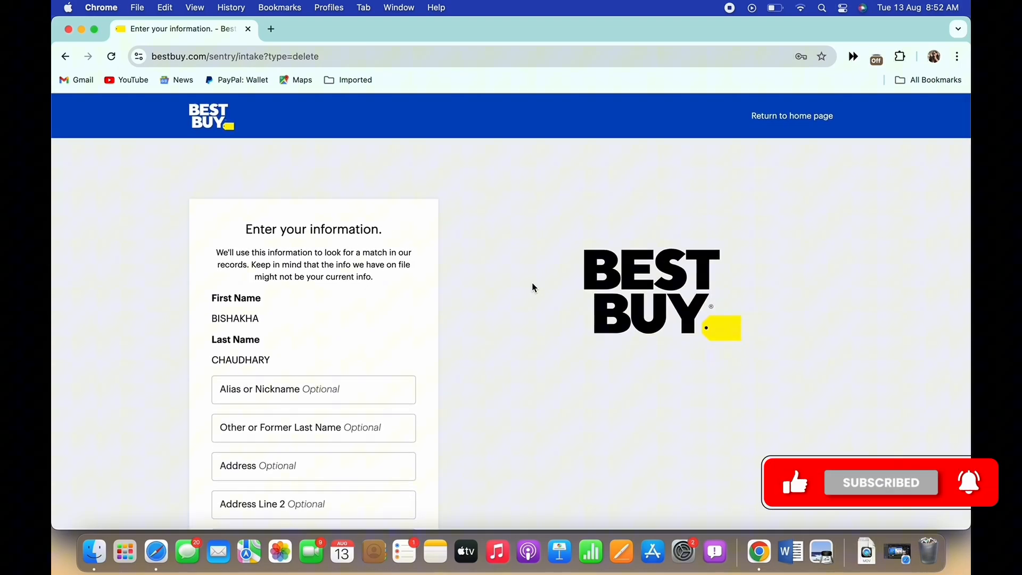
{"action": "scroll", "scroll_direction": "down", "scroll_amount": 3}
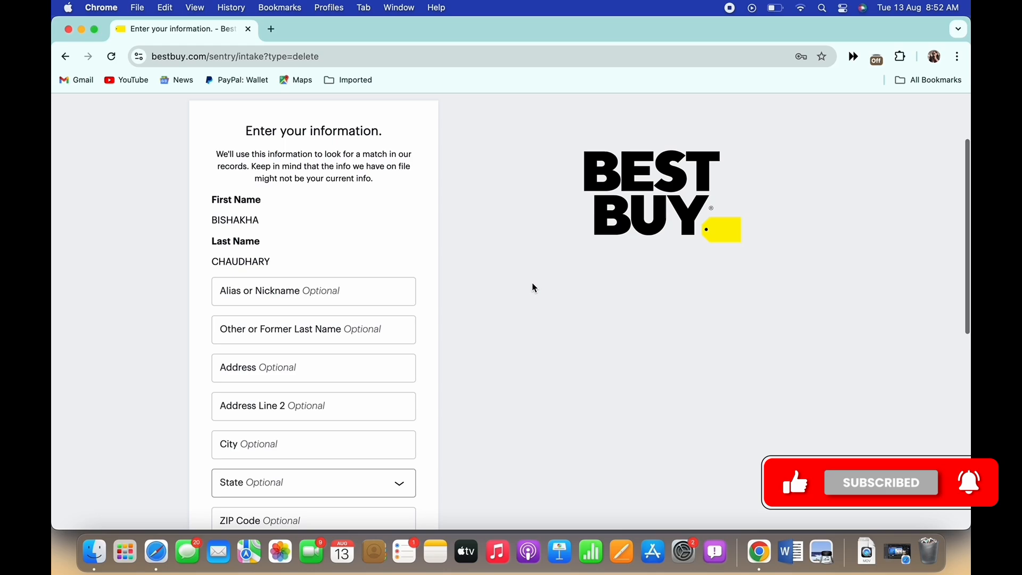
{"action": "scroll", "scroll_direction": "down", "scroll_amount": 3}
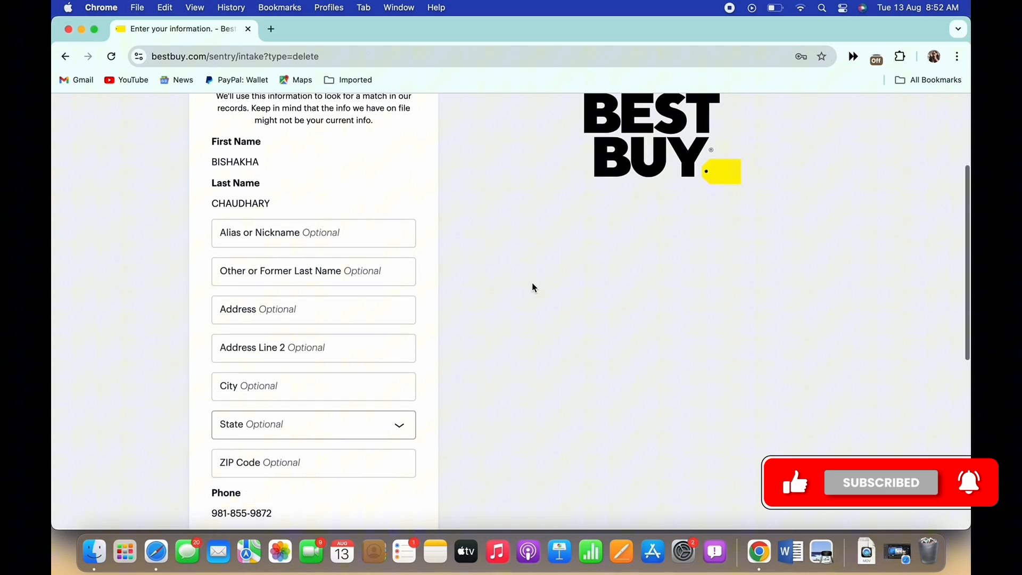
{"action": "scroll", "scroll_direction": "down", "scroll_amount": 3}
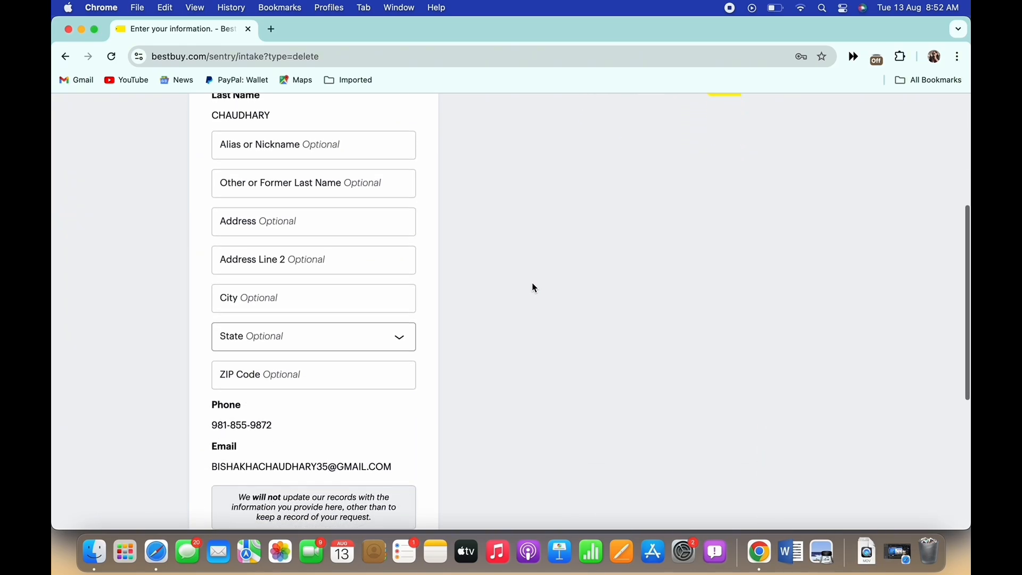
{"action": "scroll", "scroll_direction": "down", "scroll_amount": 3}
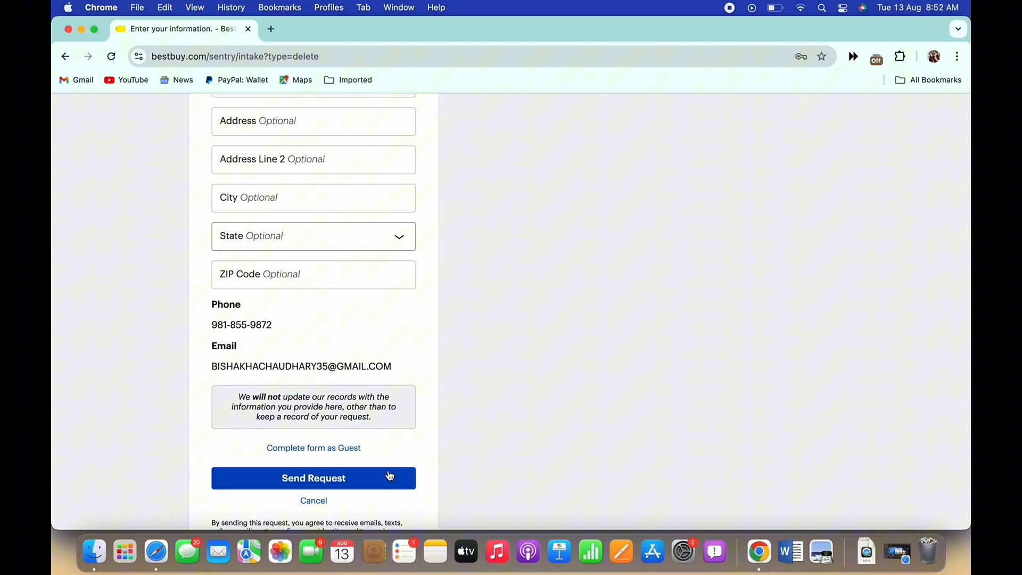
Step: Submit the deletion request and check the 'Sorry, something went wrong' error
{"action": "left_click", "coordinate": [313, 477]}
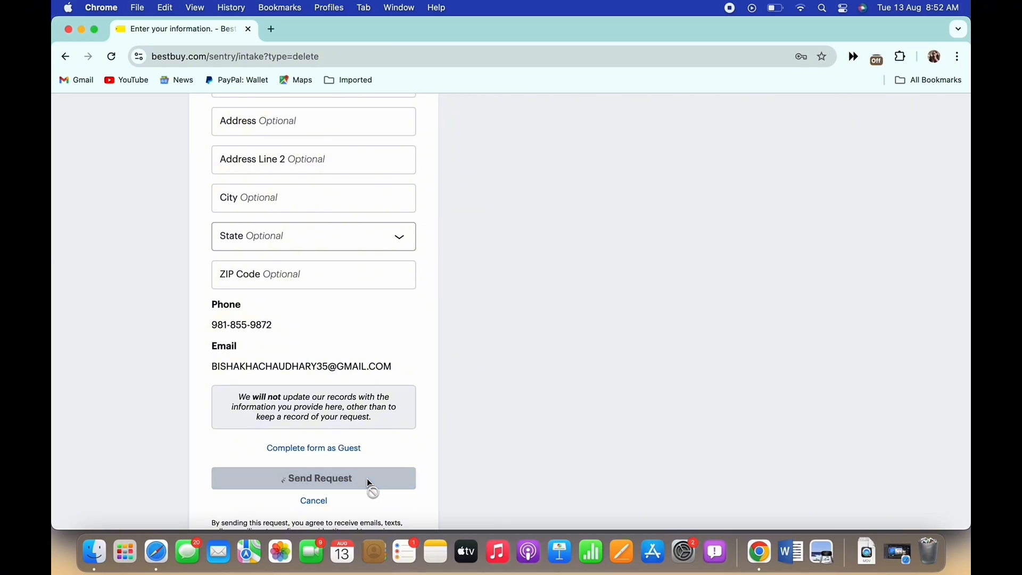
{"action": "left_click", "coordinate": [313, 478]}
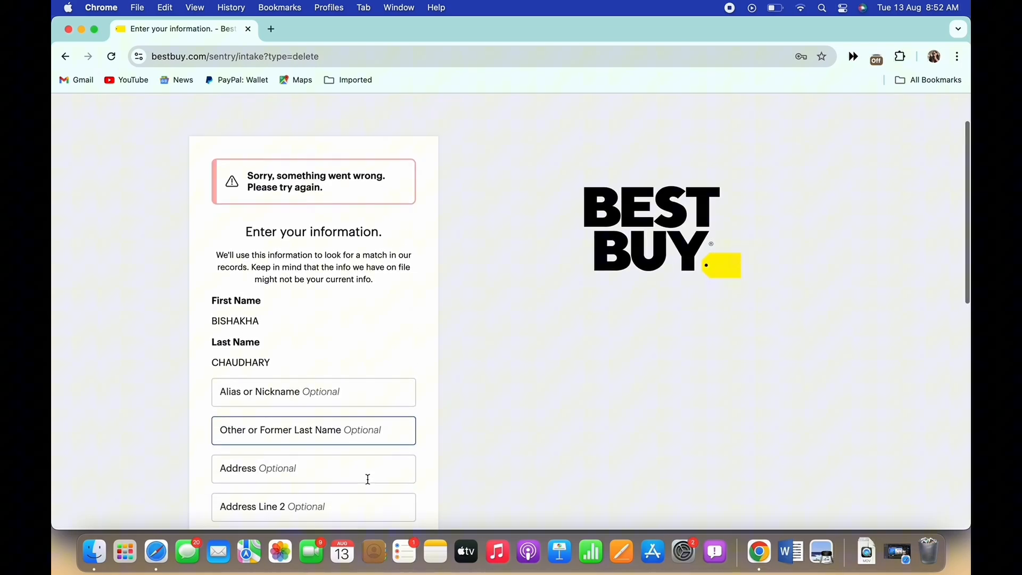
{"action": "scroll", "scroll_direction": "down", "scroll_amount": 3}
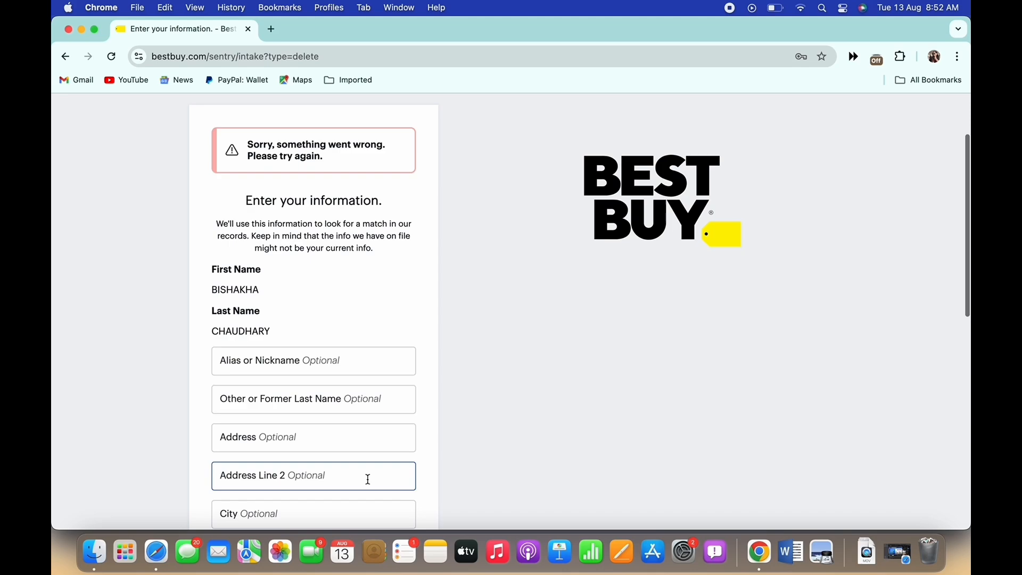